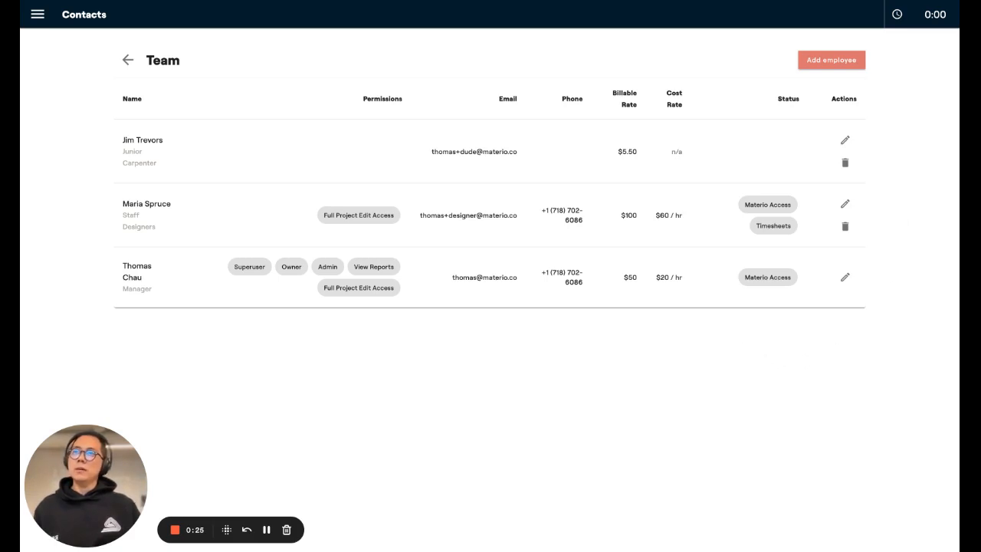
pyautogui.moveTo(760, 349)
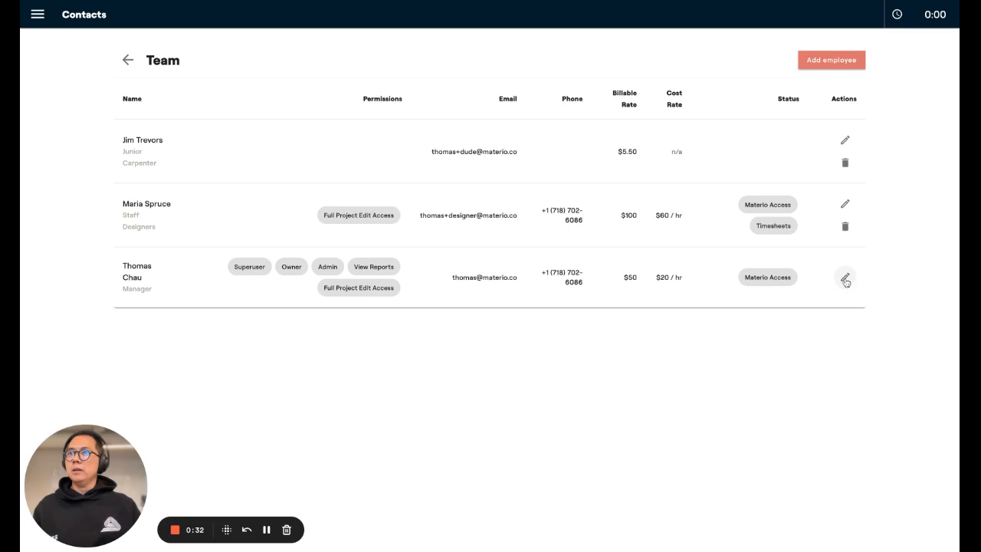
pyautogui.click(845, 277)
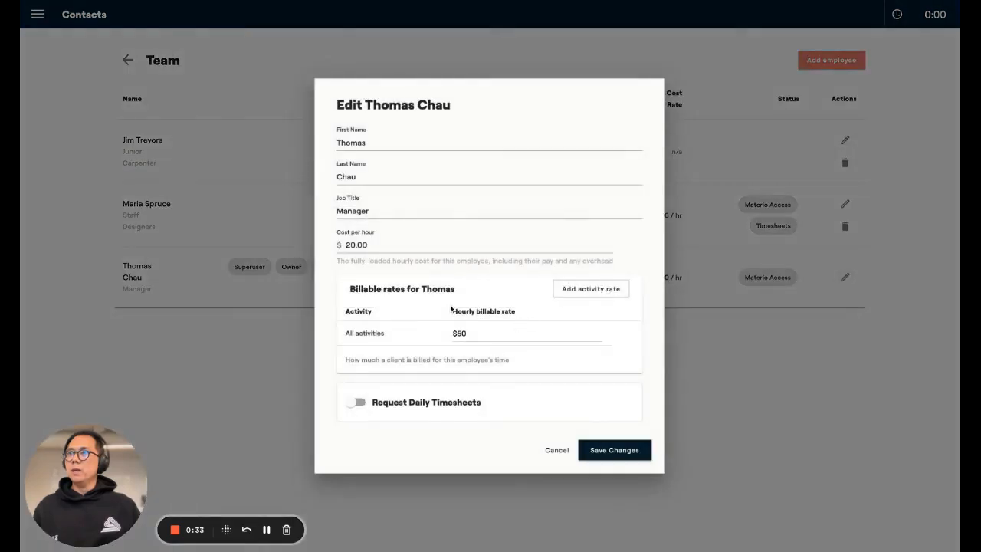
pyautogui.moveTo(407, 353)
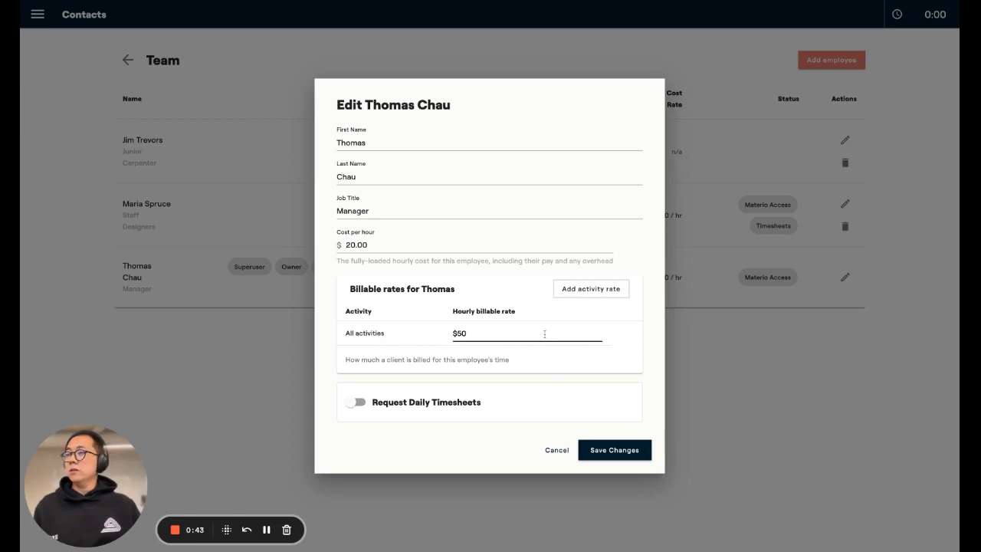
pyautogui.click(590, 288)
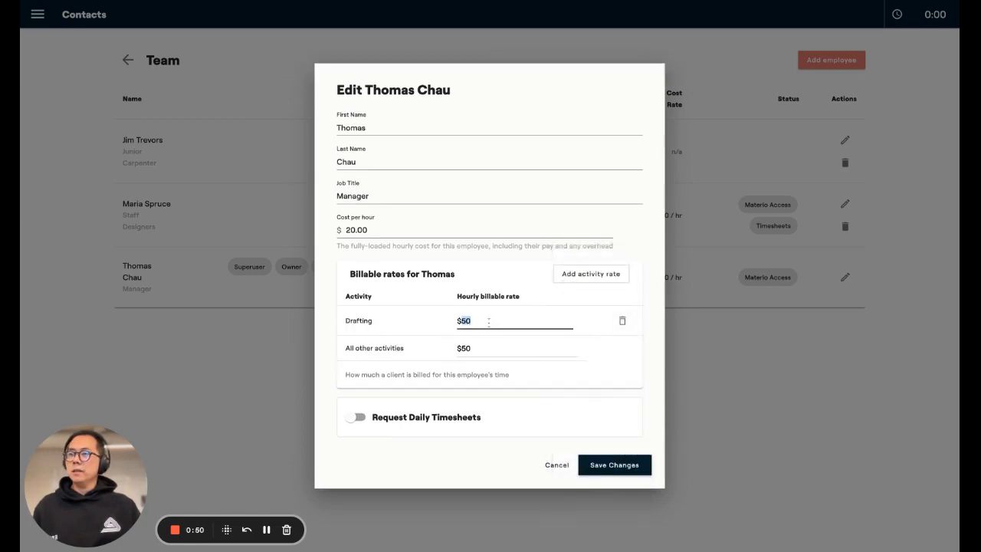
pyautogui.write('75')
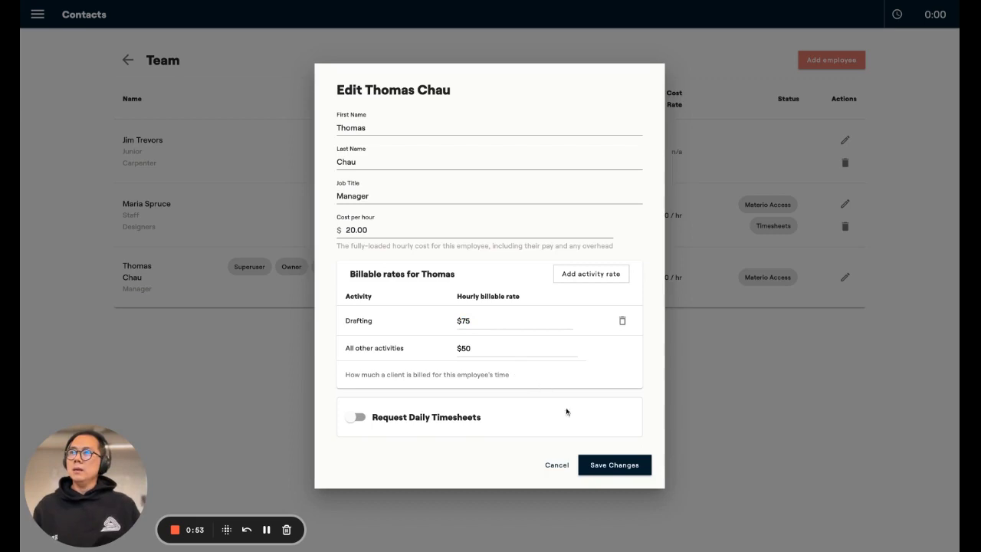
pyautogui.click(612, 465)
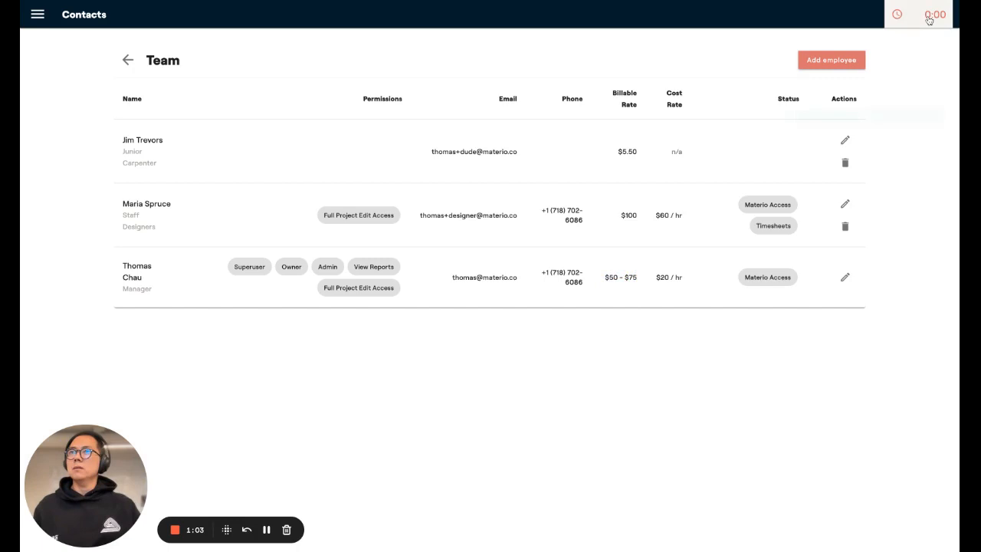
pyautogui.click(898, 14)
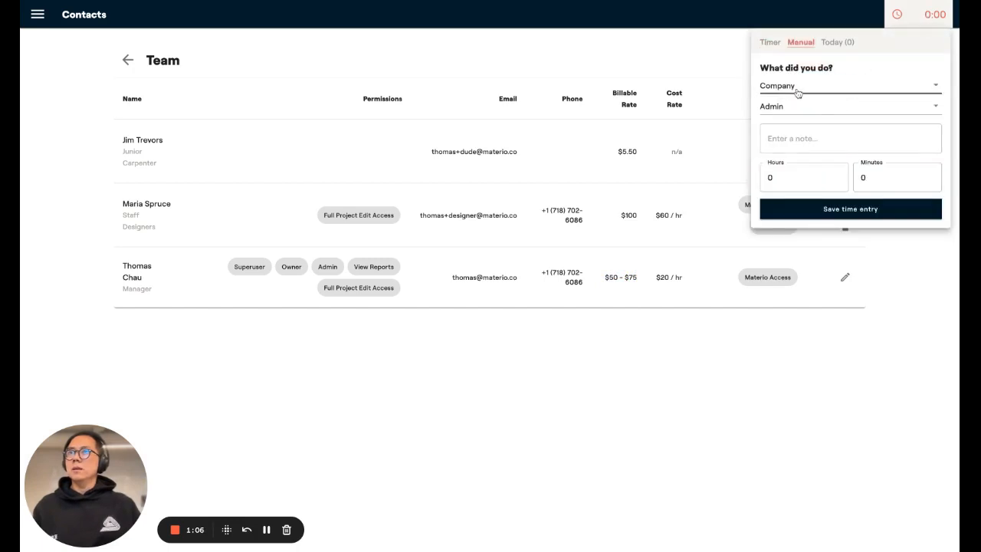
pyautogui.click(827, 86)
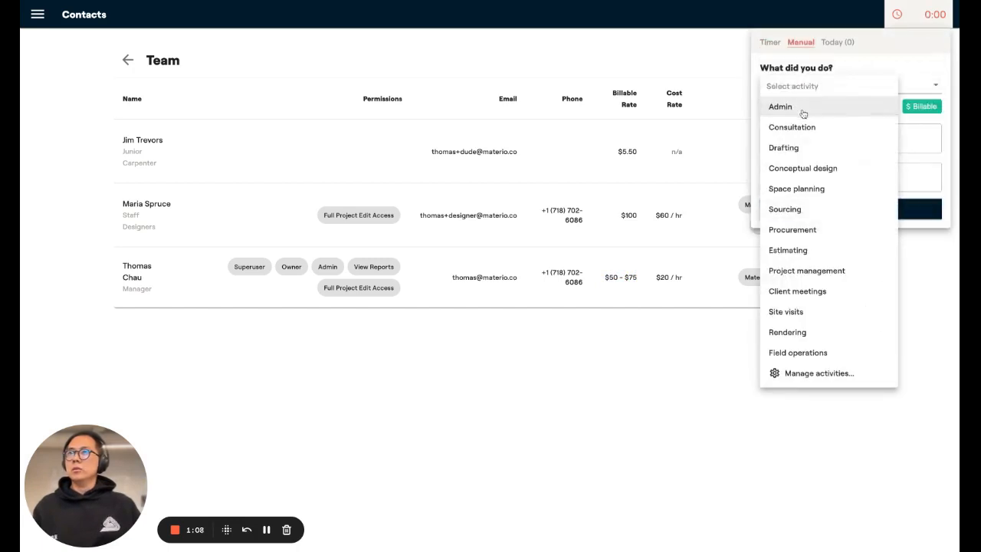
pyautogui.click(783, 147)
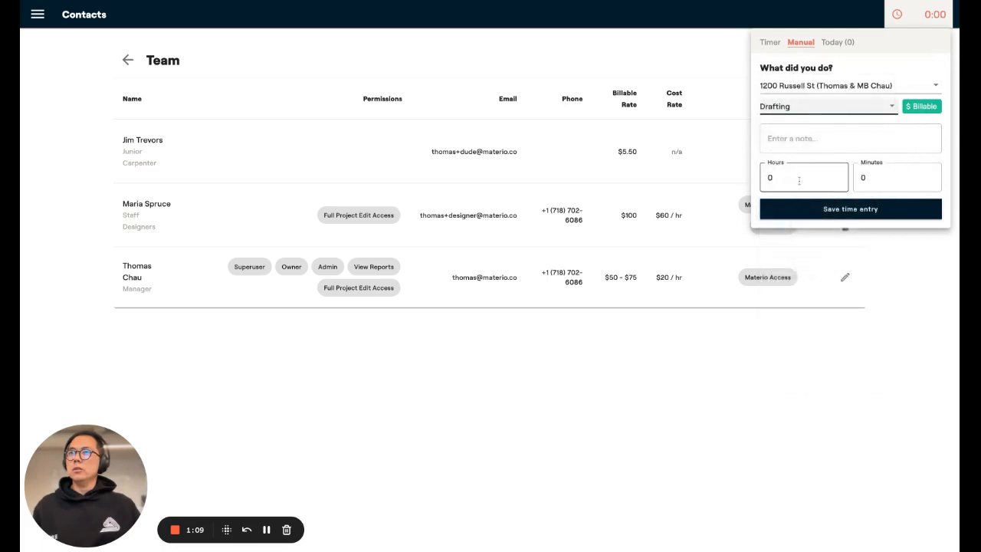
pyautogui.click(848, 208)
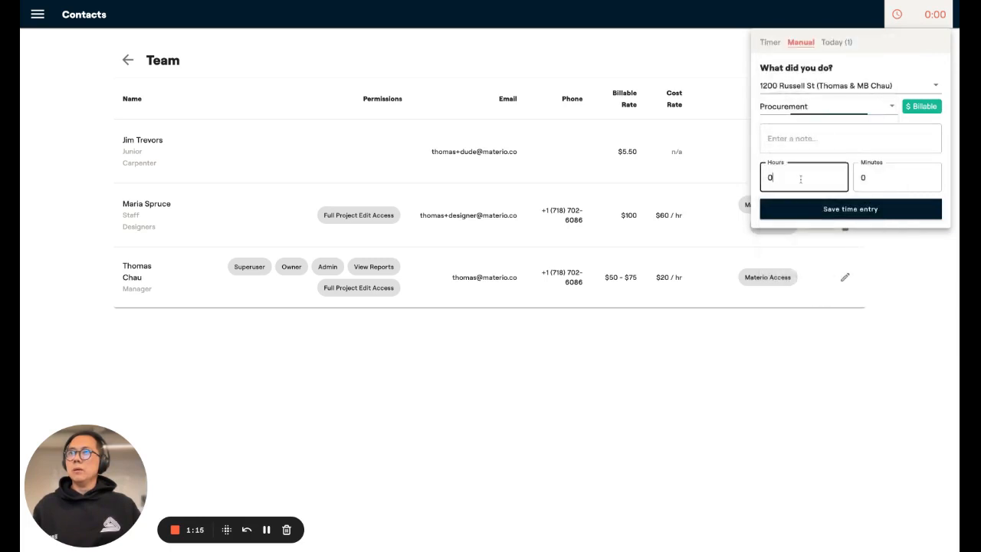
# Step: Save the one-hour Procurement entry and view today's logged time entries
pyautogui.click(849, 209)
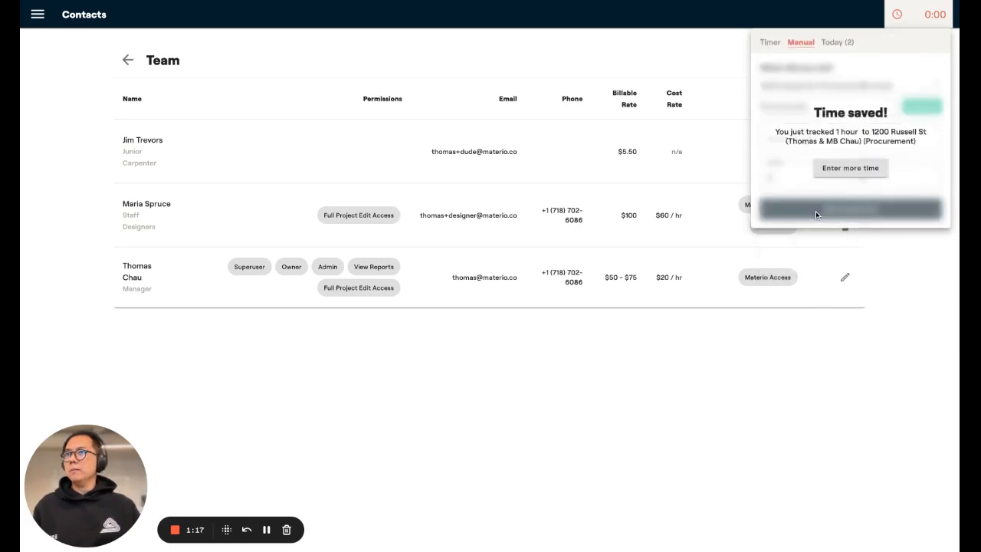
pyautogui.click(849, 167)
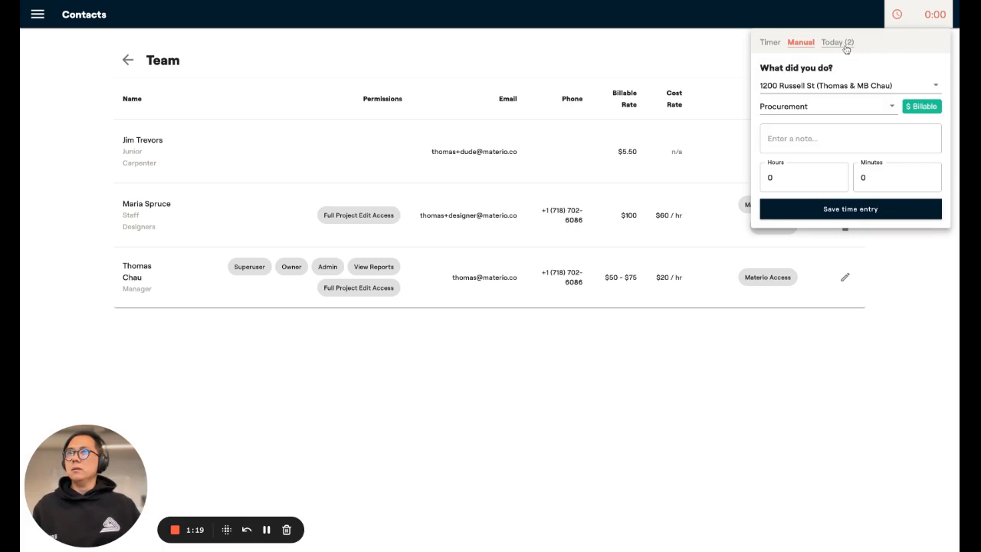
pyautogui.click(837, 43)
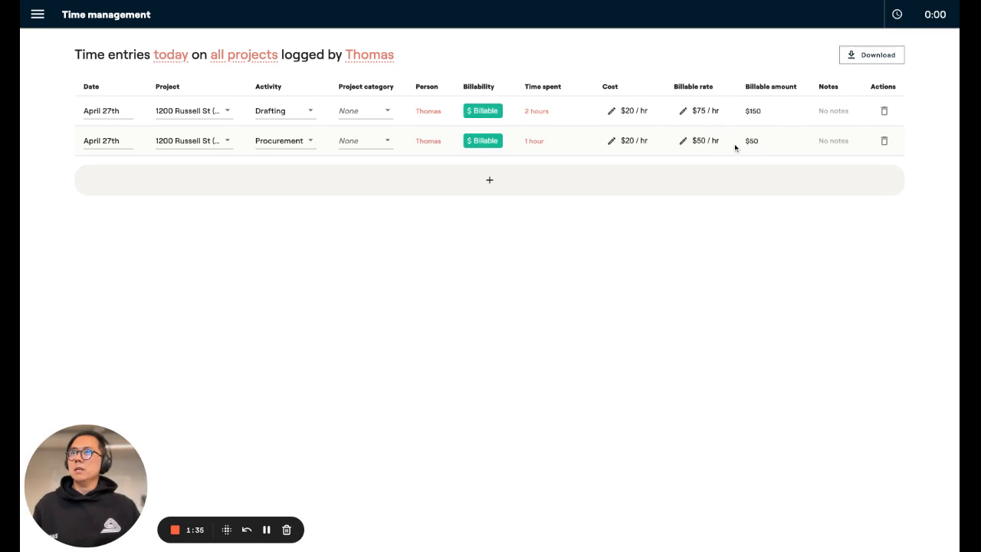
pyautogui.moveTo(913, 82)
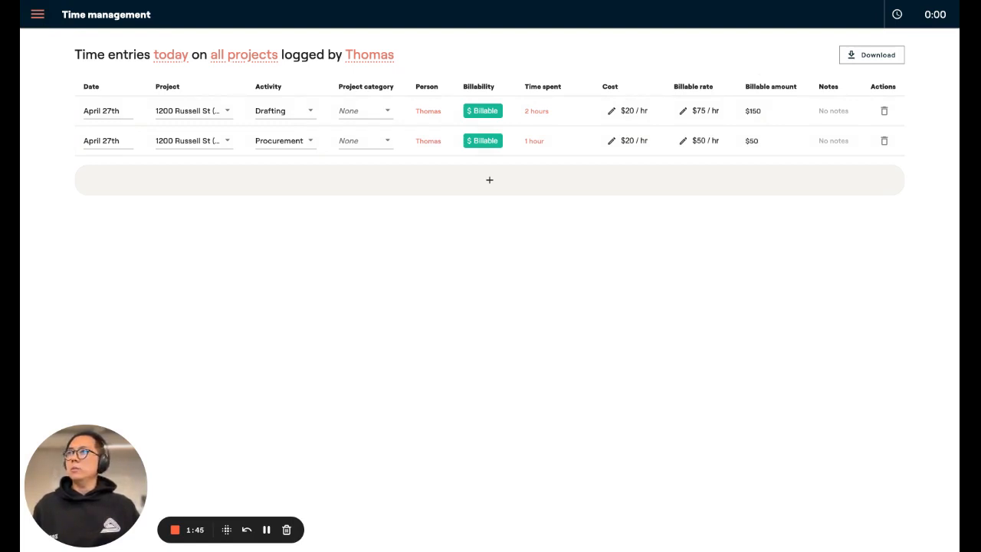
# Step: Navigate to the 1200 Russell St project's Finances and its Invoices list
pyautogui.click(36, 14)
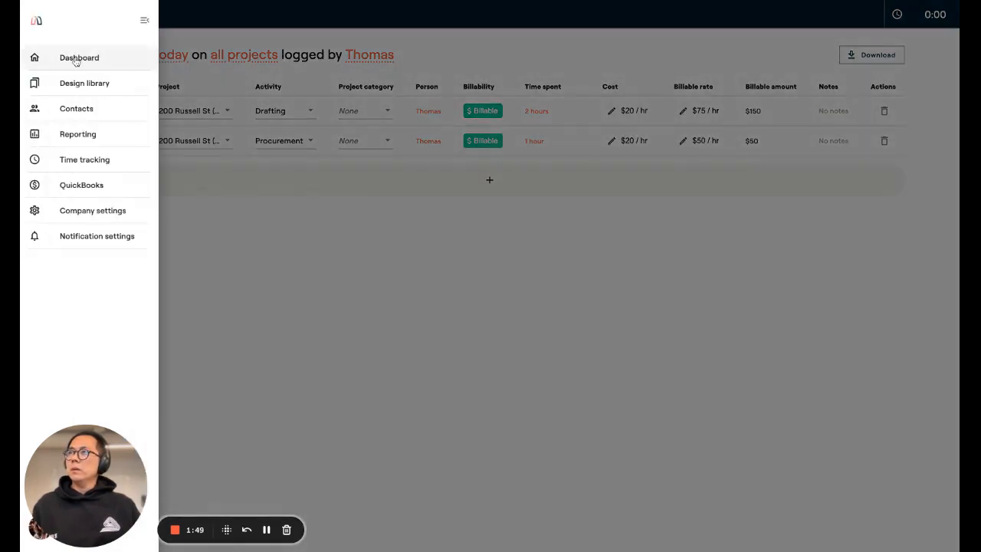
pyautogui.click(79, 59)
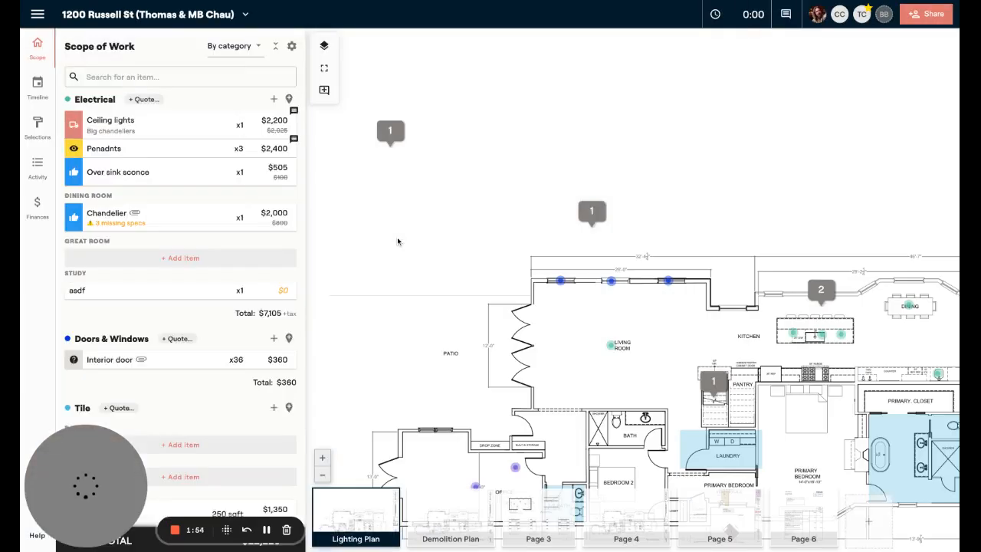
pyautogui.click(36, 207)
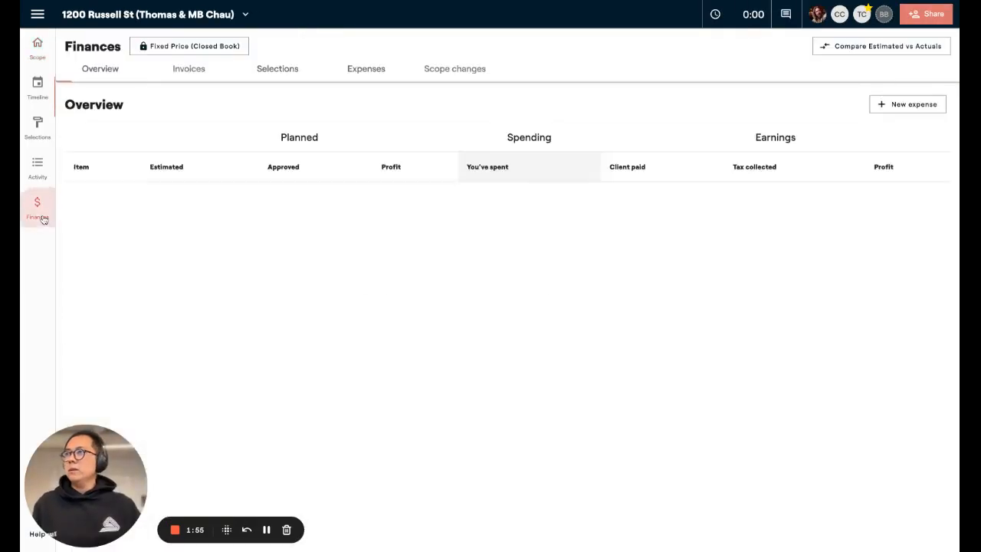
pyautogui.click(37, 207)
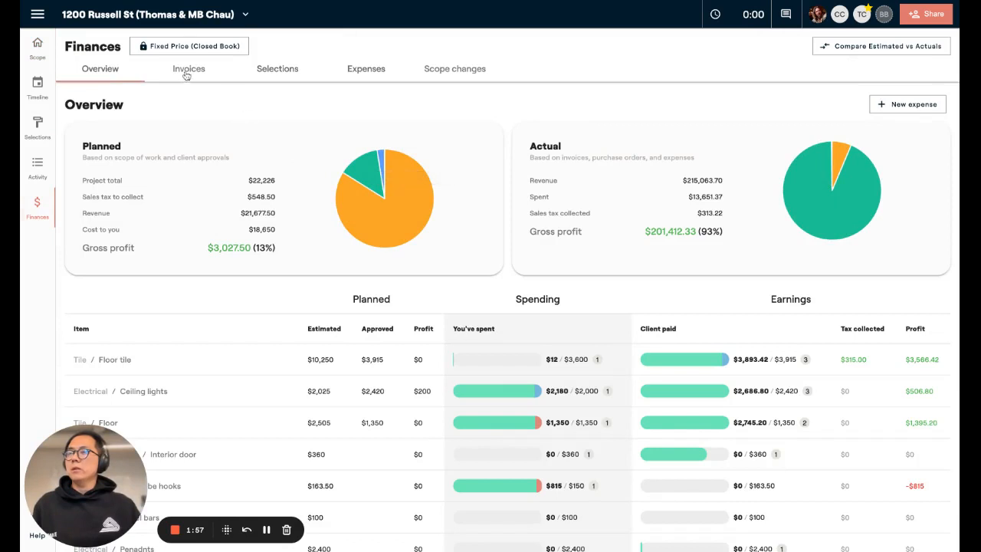
pyautogui.click(188, 67)
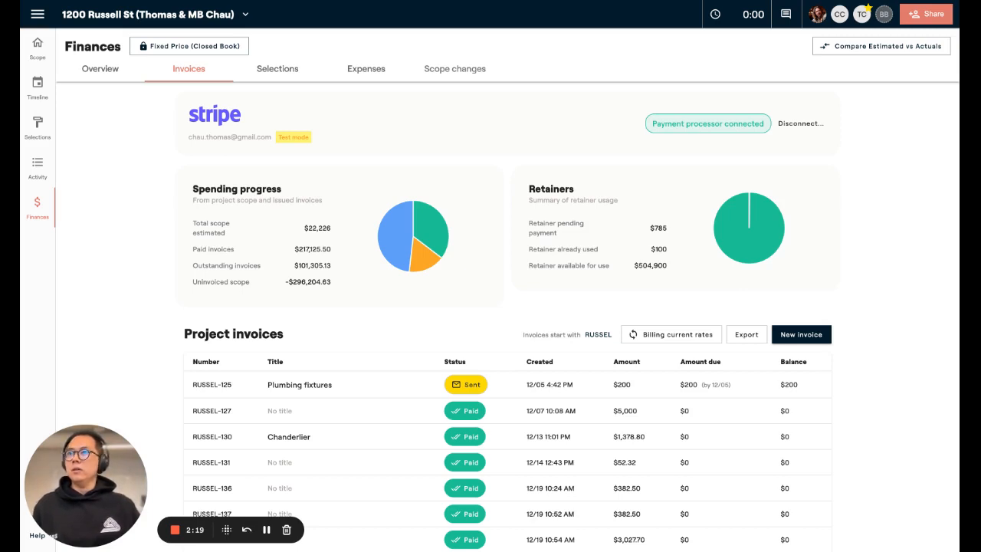
pyautogui.moveTo(874, 309)
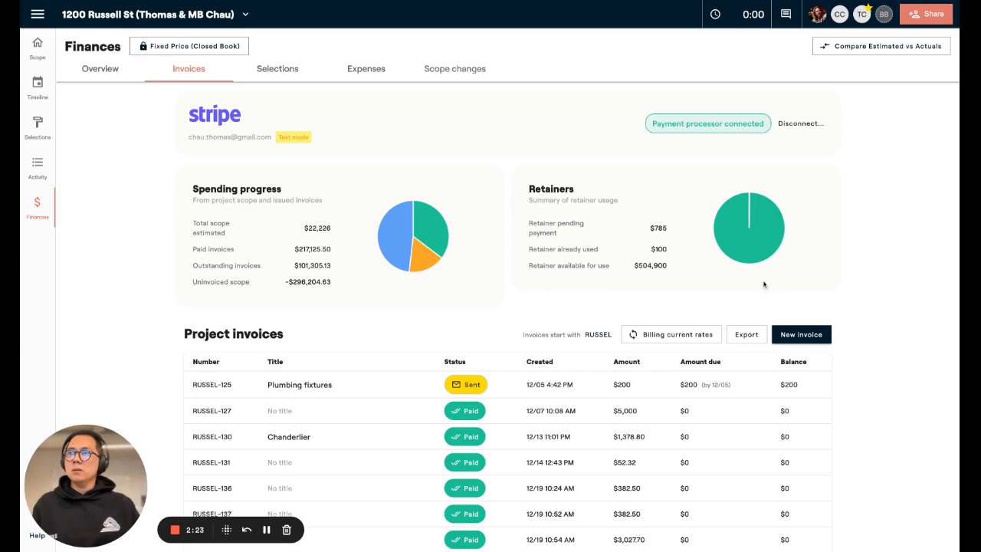
# Step: Scroll to the project invoices and bring up the project hourly billing rate settings
pyautogui.scroll(-3)
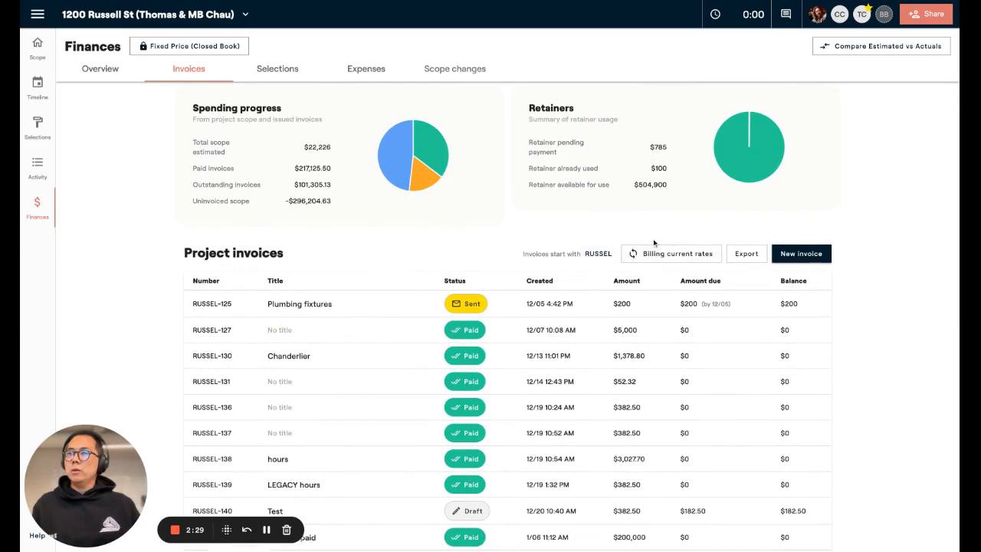
pyautogui.moveTo(680, 256)
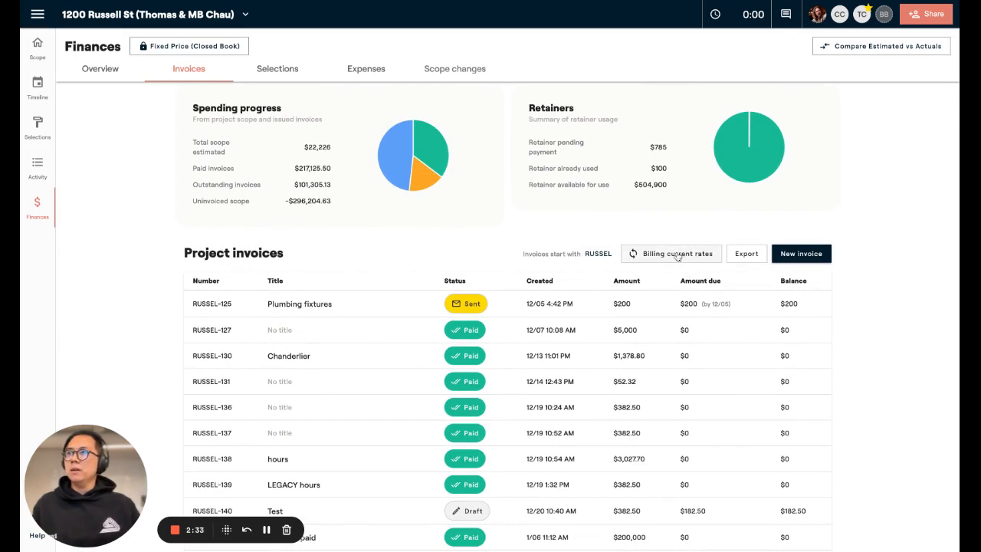
pyautogui.click(671, 254)
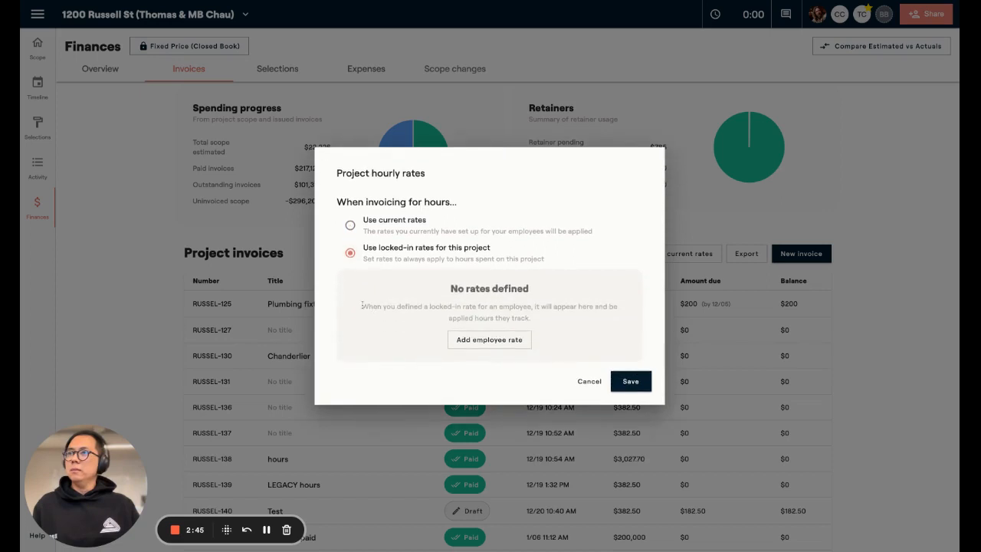
pyautogui.moveTo(489, 340)
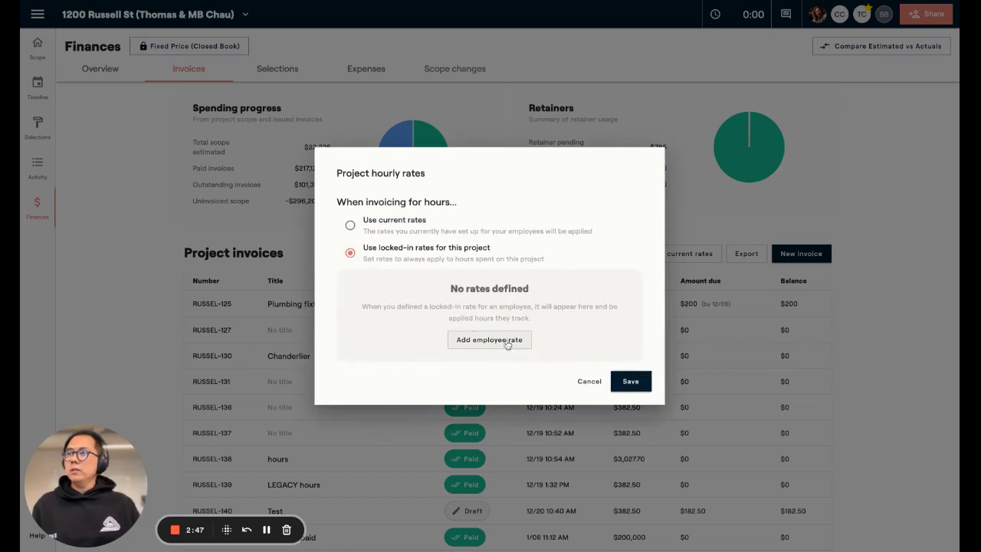
# Step: Add a locked-in employee rate for Thomas with Drafting set to $65
pyautogui.click(488, 340)
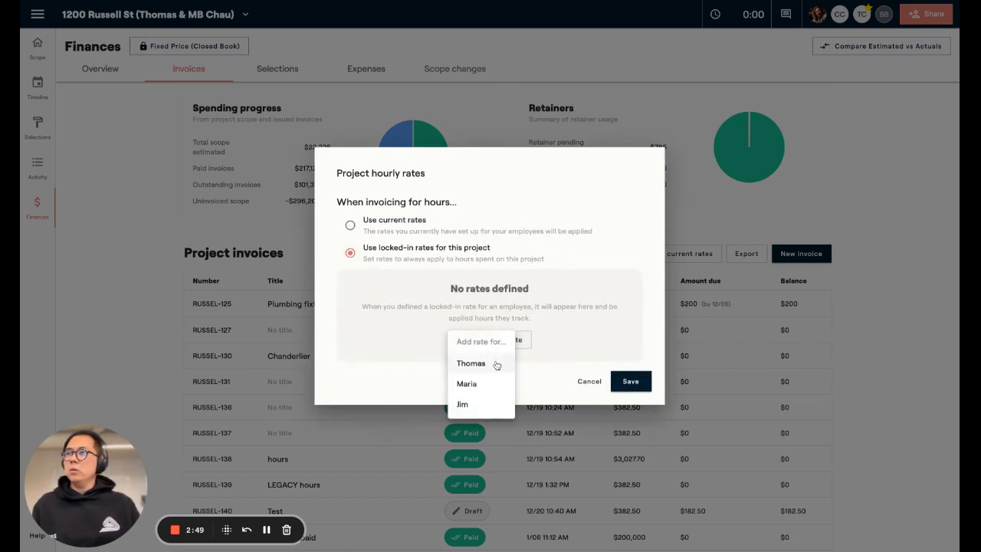
pyautogui.click(470, 363)
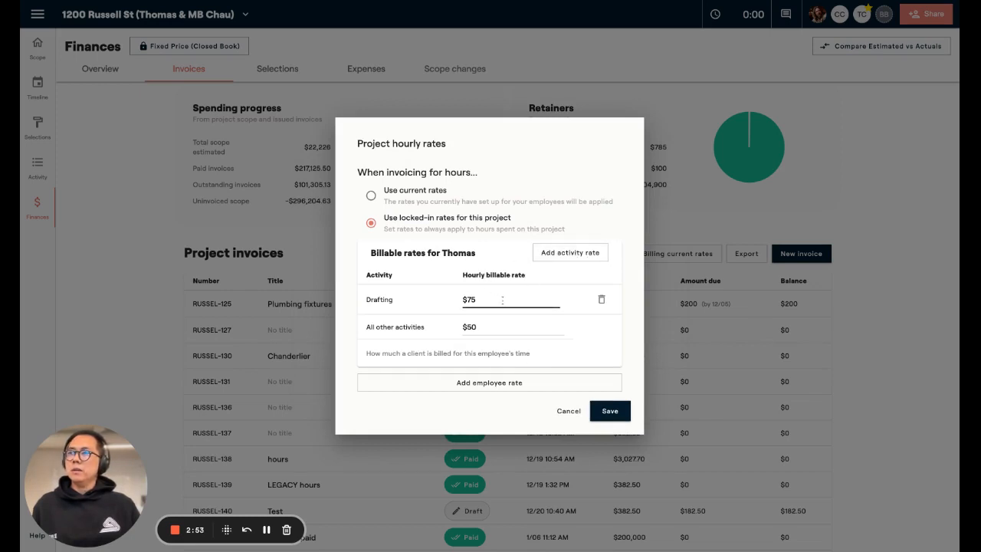
pyautogui.doubleClick(468, 299)
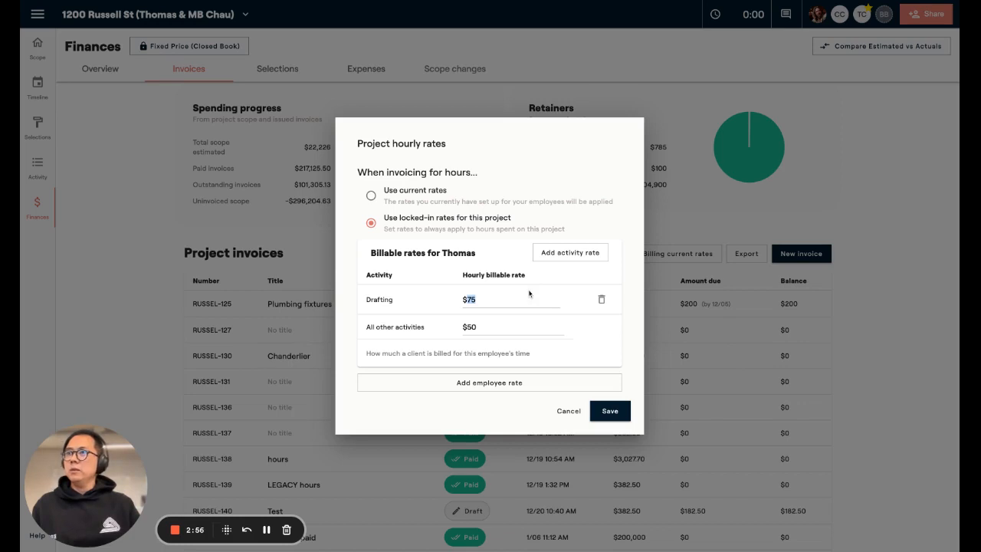
pyautogui.write('65')
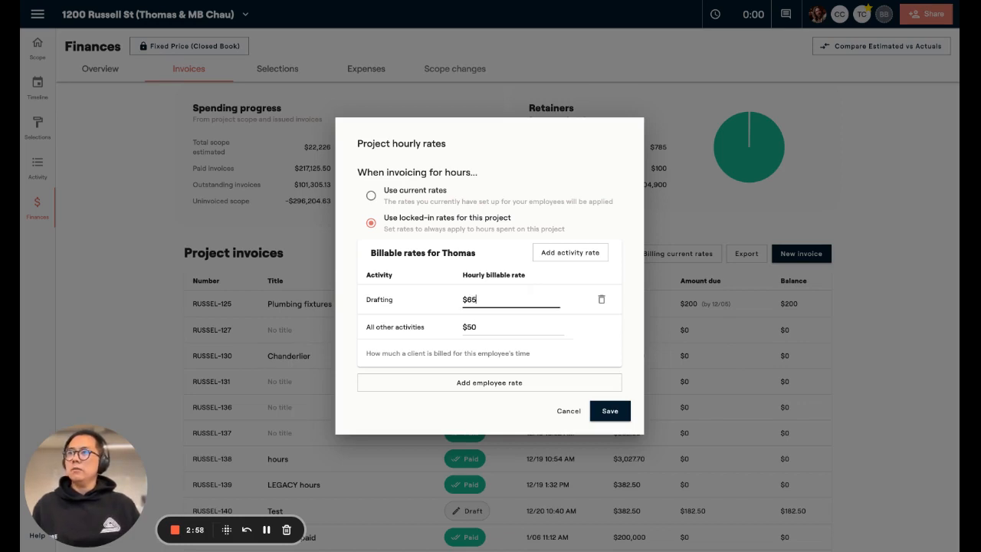
# Step: Set all other activities to $40 and save Thomas's locked-in rates
pyautogui.click(509, 326)
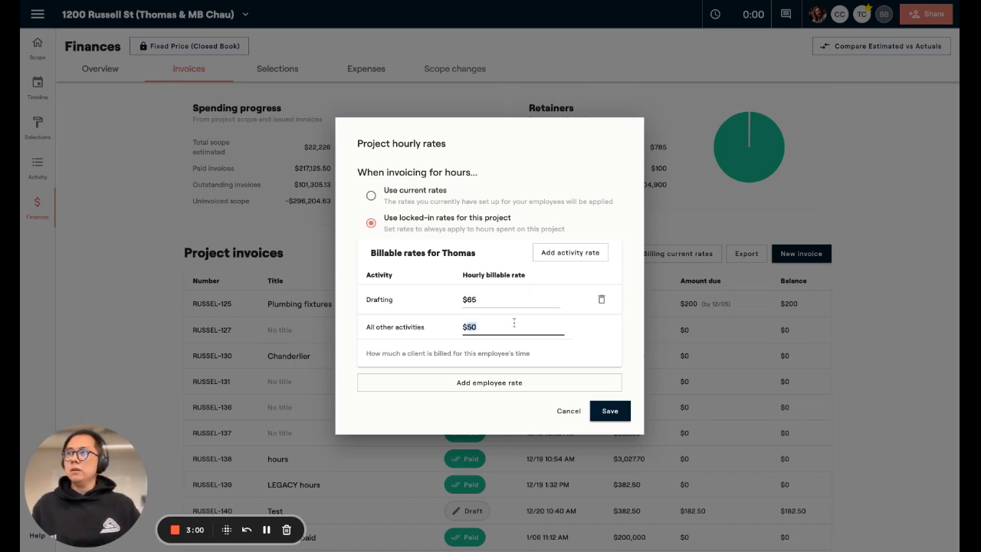
pyautogui.write('40')
pyautogui.click(510, 298)
pyautogui.write('3')
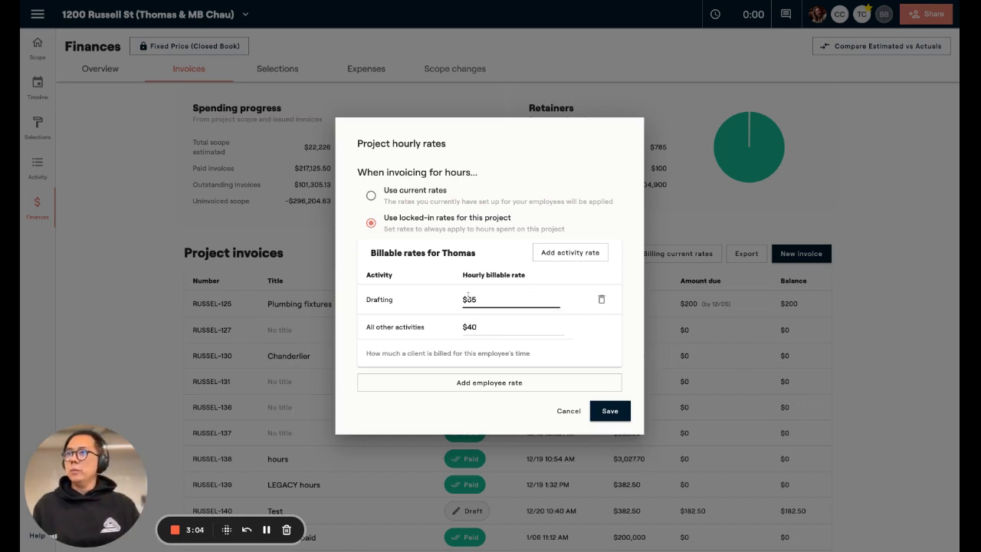
pyautogui.write('65')
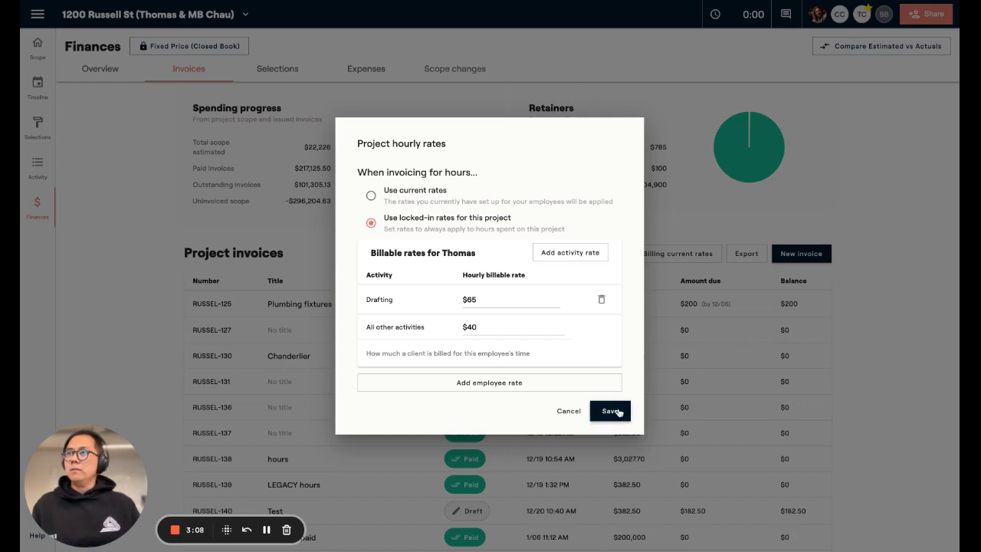
pyautogui.click(610, 410)
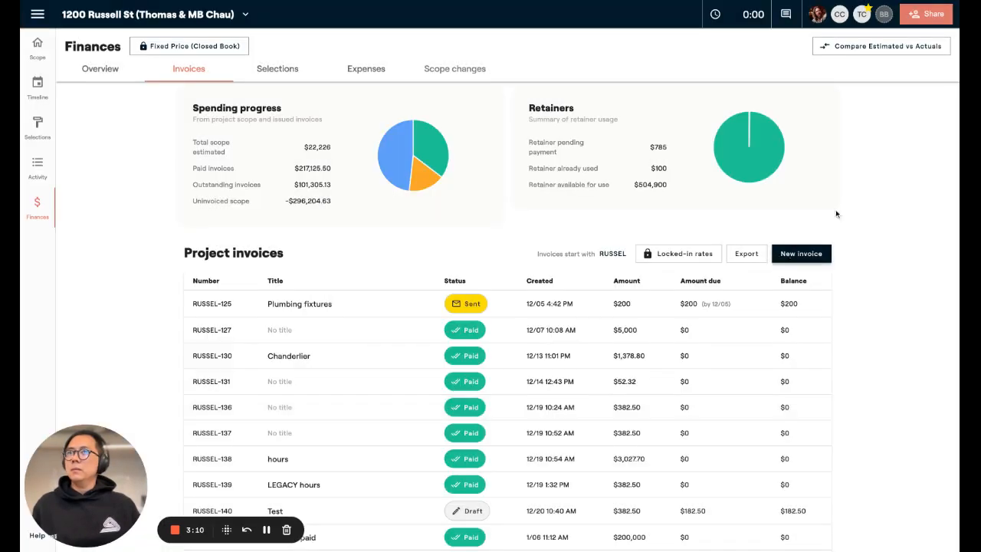
# Step: Start a manual Drafting time entry from the time tracking panel
pyautogui.click(714, 14)
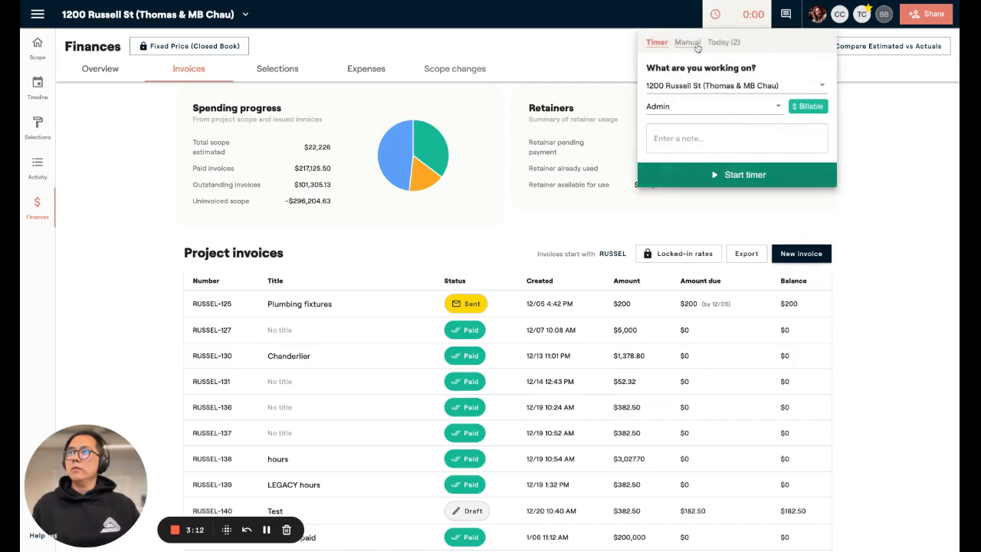
pyautogui.click(712, 106)
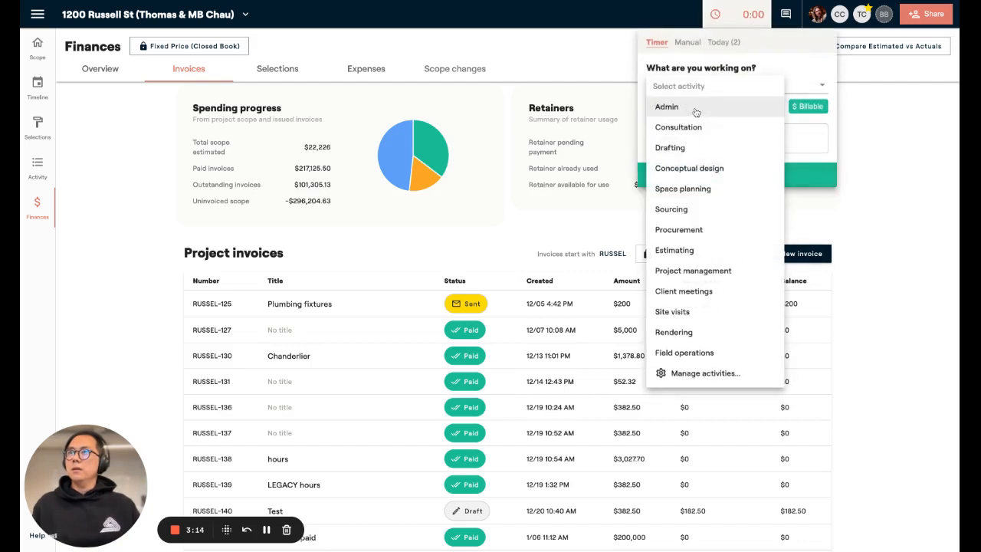
pyautogui.click(668, 147)
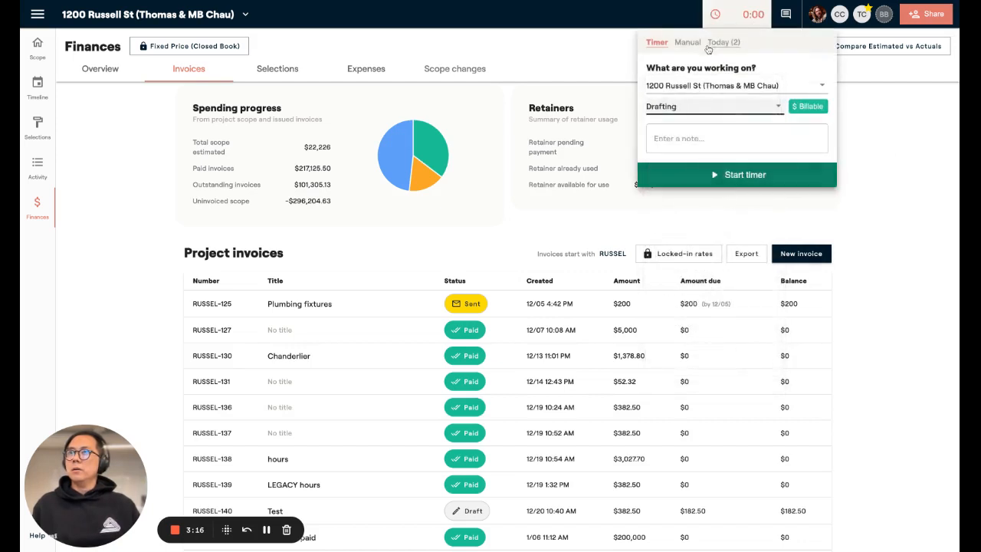
pyautogui.click(686, 42)
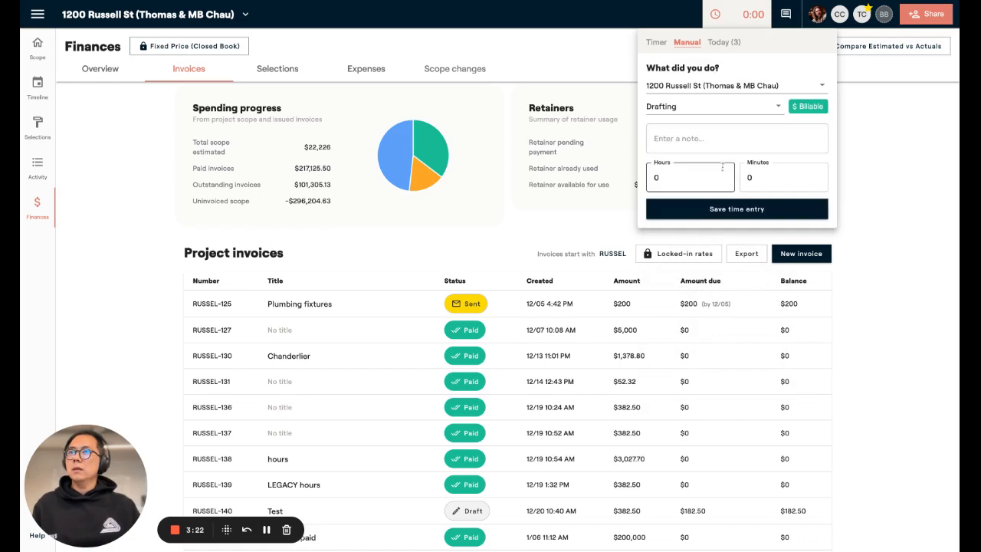
# Step: Log and save a Client meetings time entry for the project
pyautogui.click(712, 105)
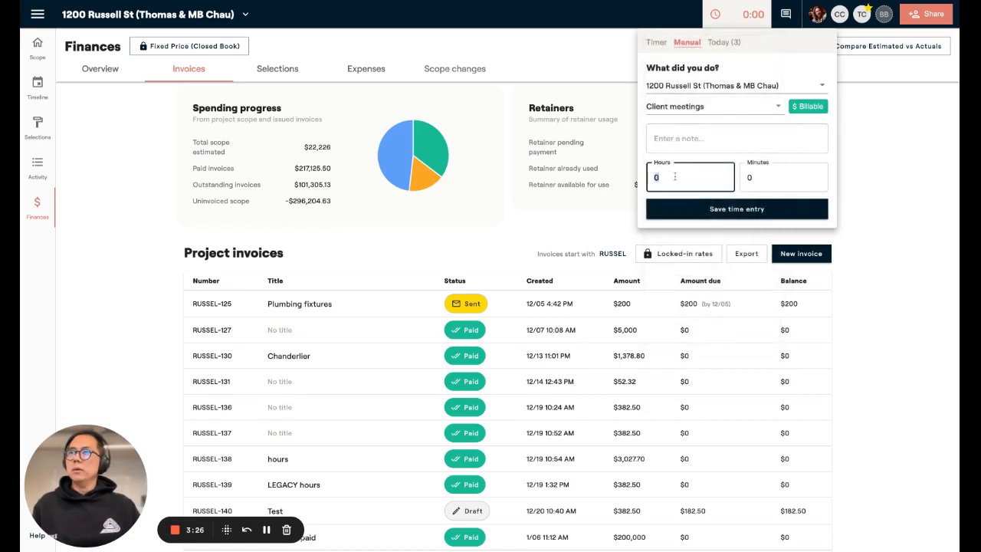
pyautogui.click(735, 208)
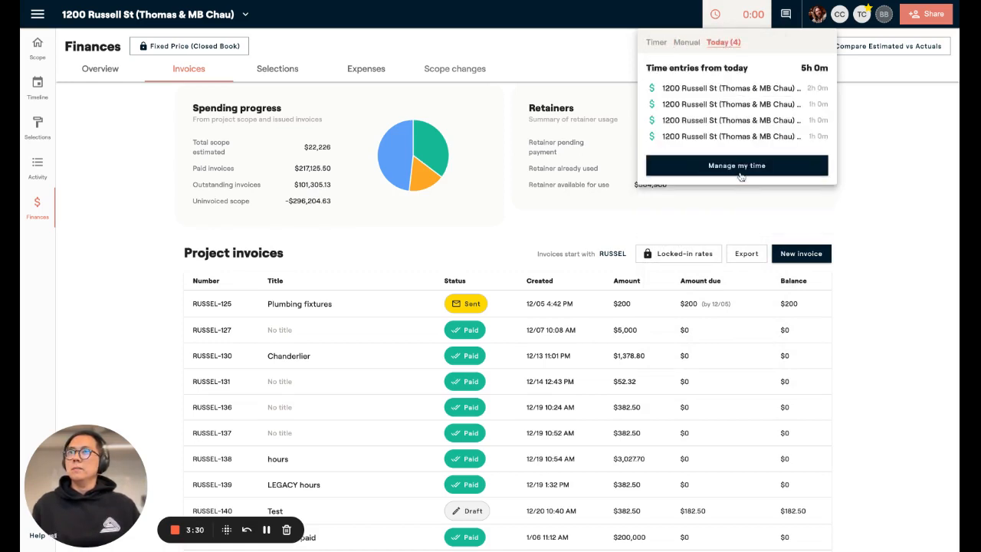
# Step: Show the full list of today's time entries via Manage my time
pyautogui.click(735, 166)
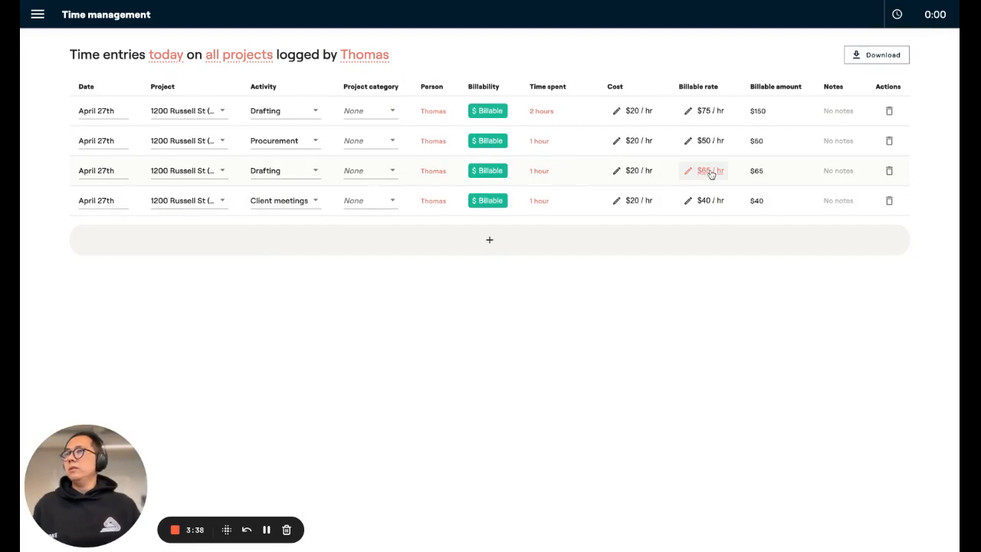
pyautogui.moveTo(637, 182)
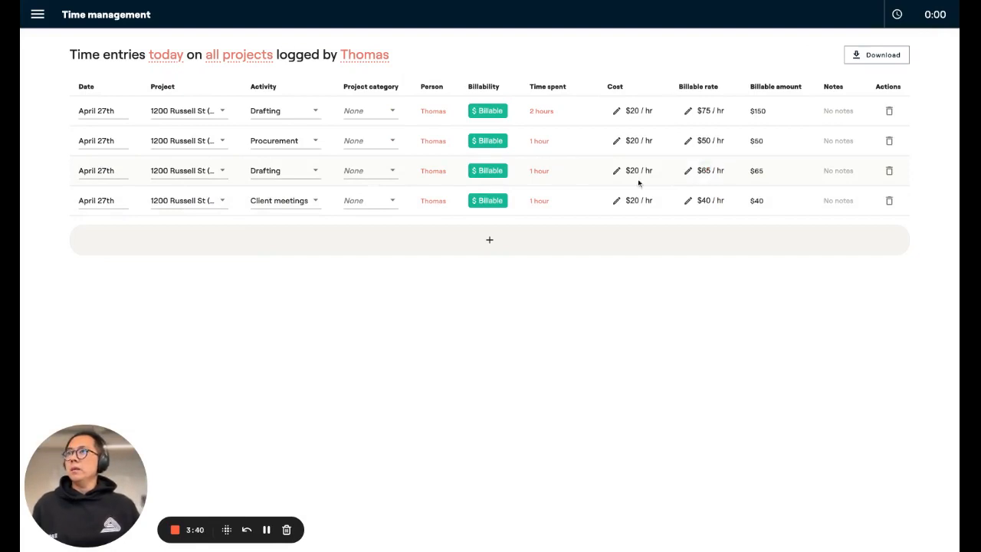